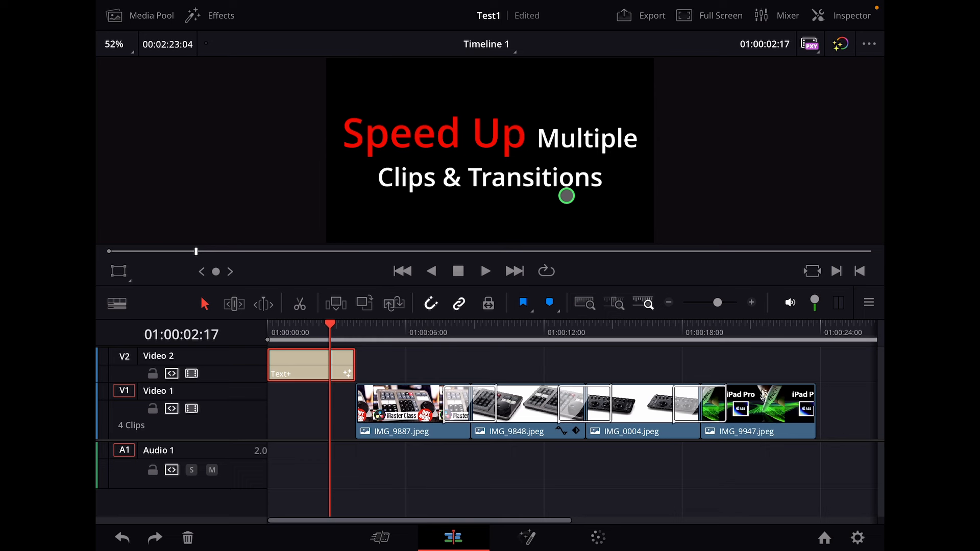
mouse_move(398, 374)
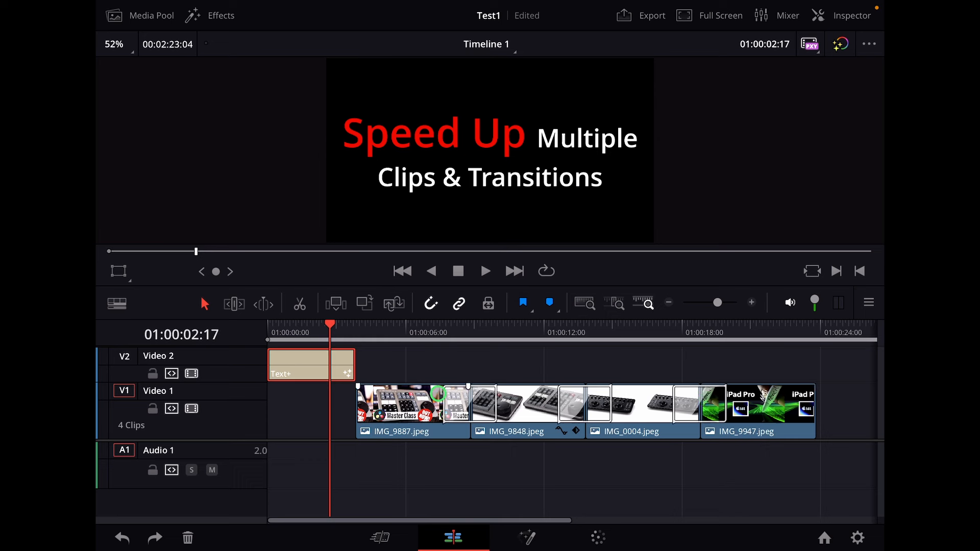
mouse_move(786, 374)
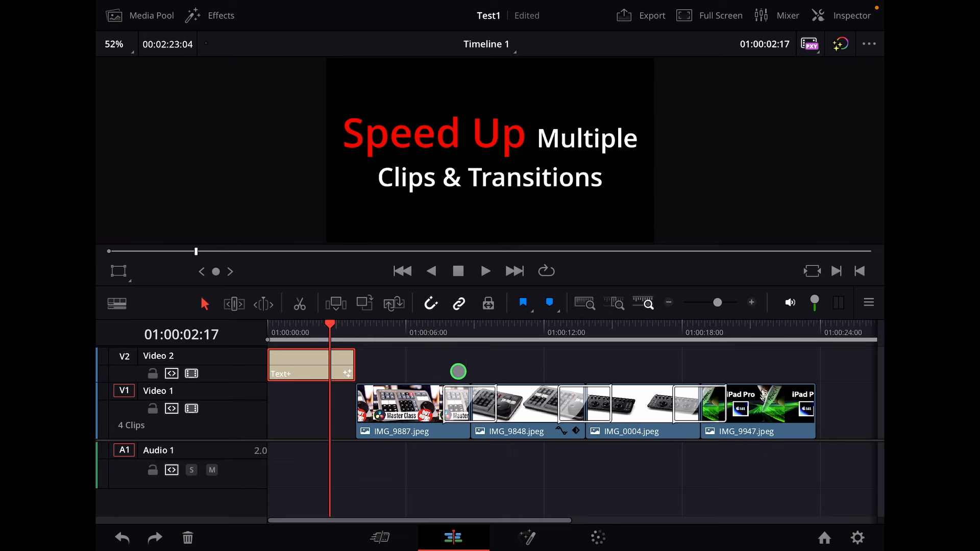
- Select IMG_9887.jpeg and the three other image clips with their transitions on Video 1
left_click(404, 410)
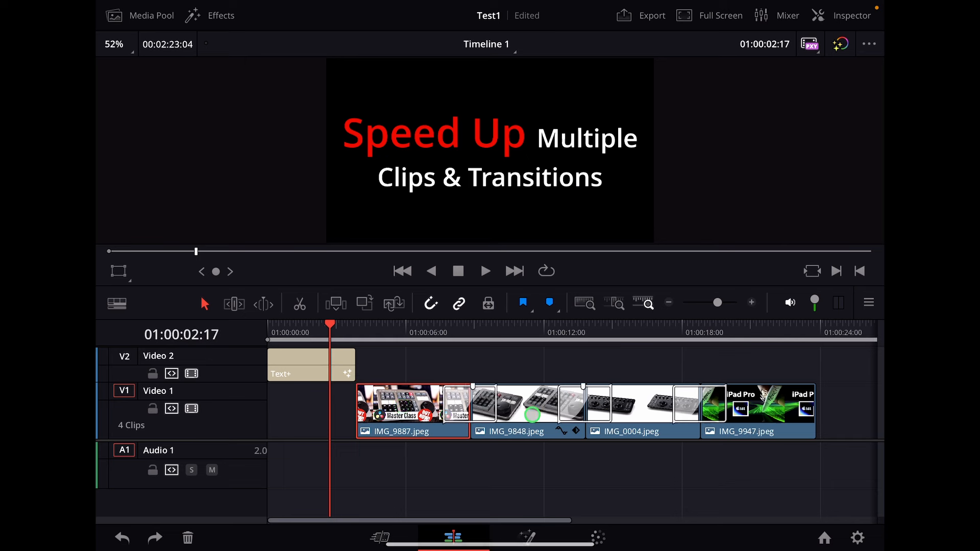
left_click(527, 406)
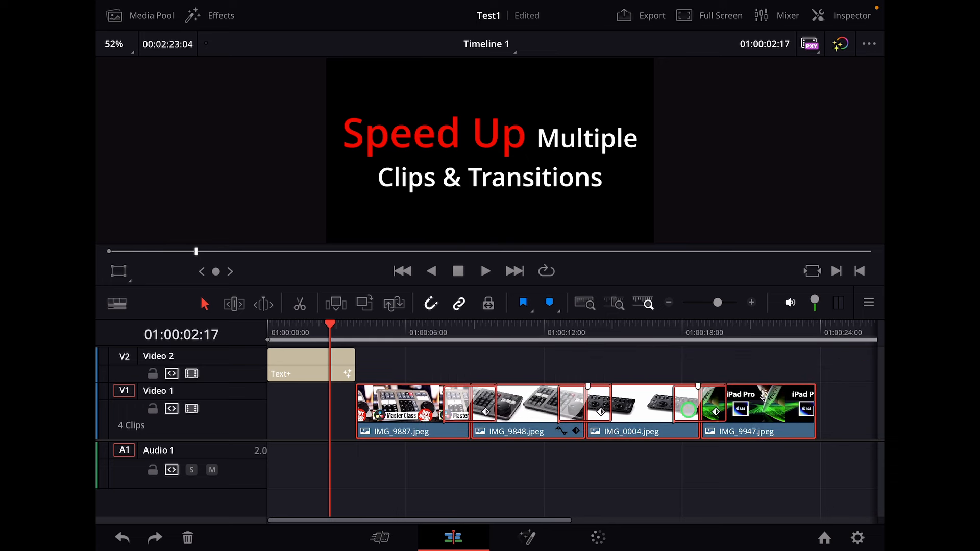
- Nest the selection into a new compound clip named 'Intro'
right_click(397, 410)
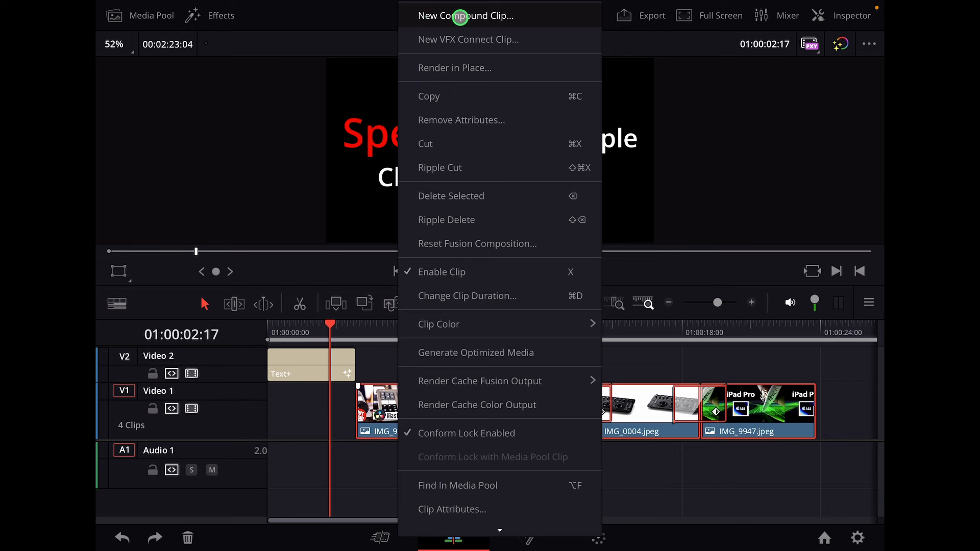
left_click(461, 15)
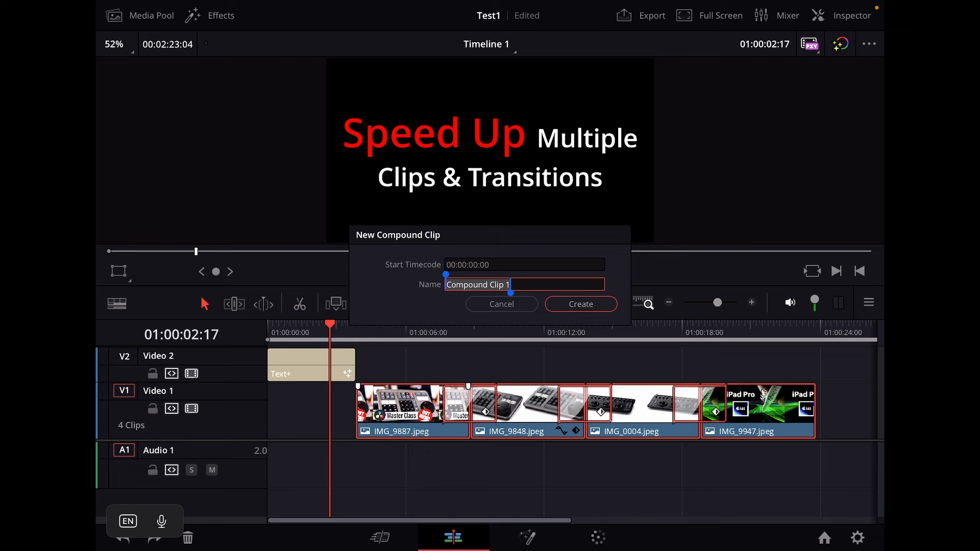
type("Intro")
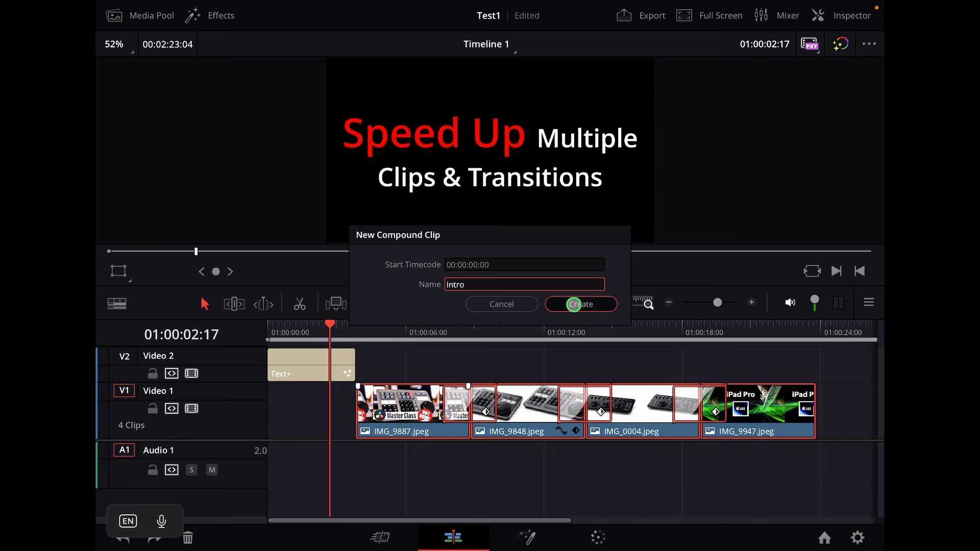
left_click(581, 304)
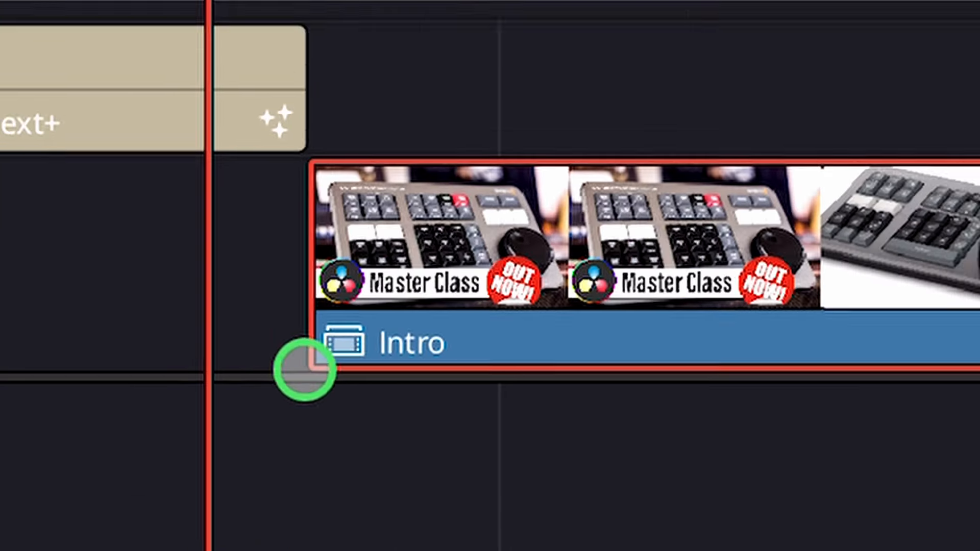
- Change the Intro compound clip's speed to 150%, shortening it on the timeline
left_click(144, 15)
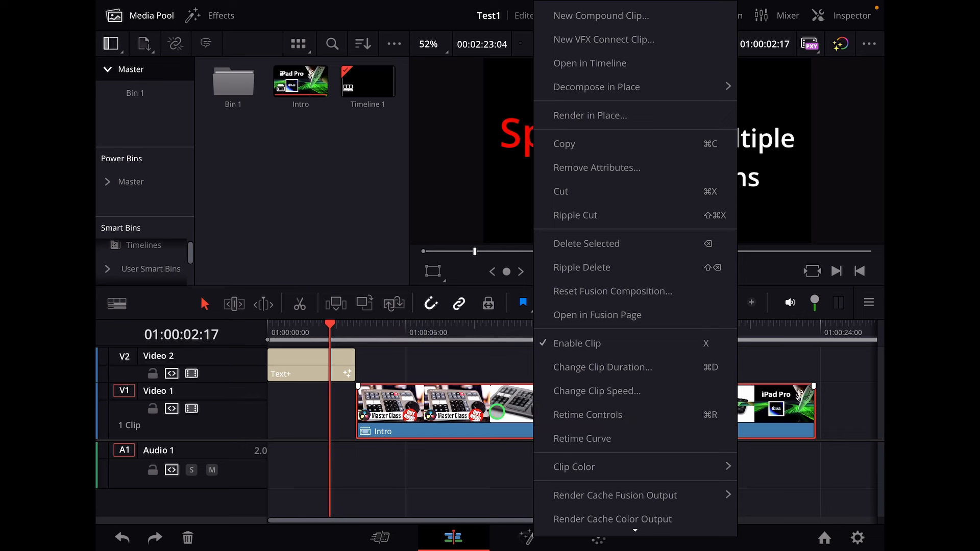
mouse_move(599, 391)
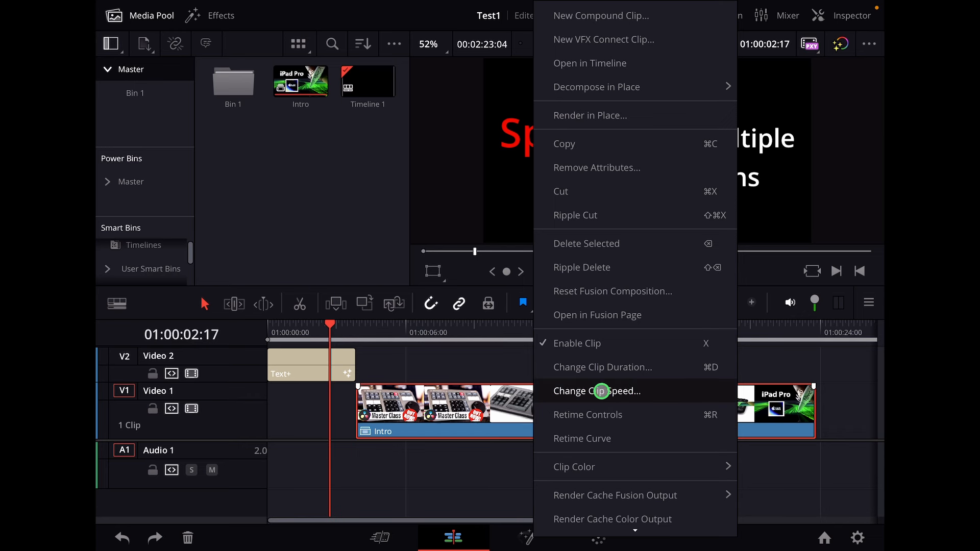
left_click(597, 391)
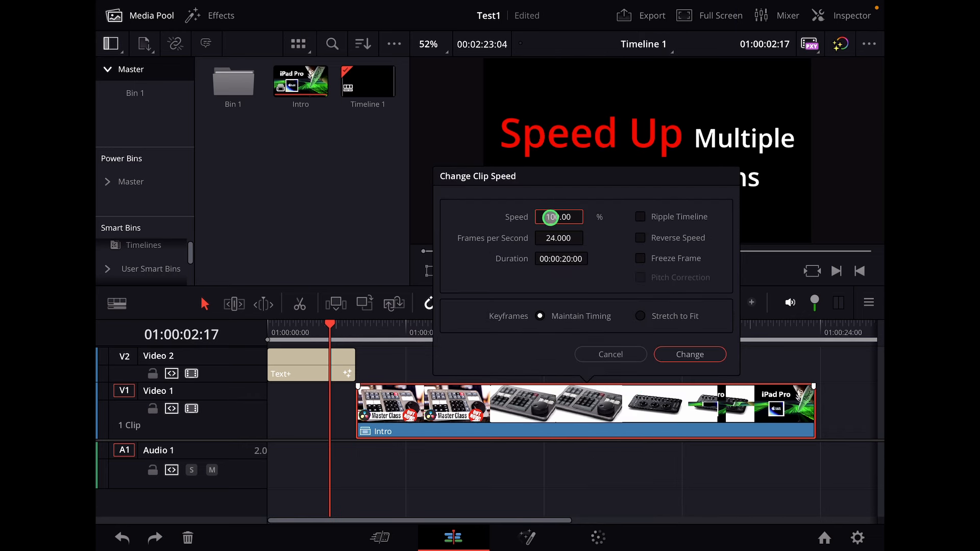
type("150")
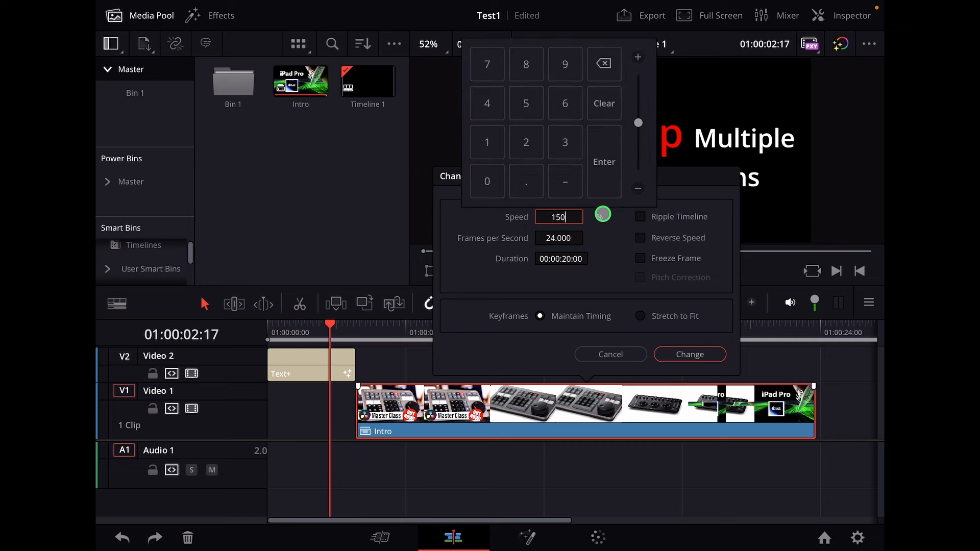
left_click(691, 355)
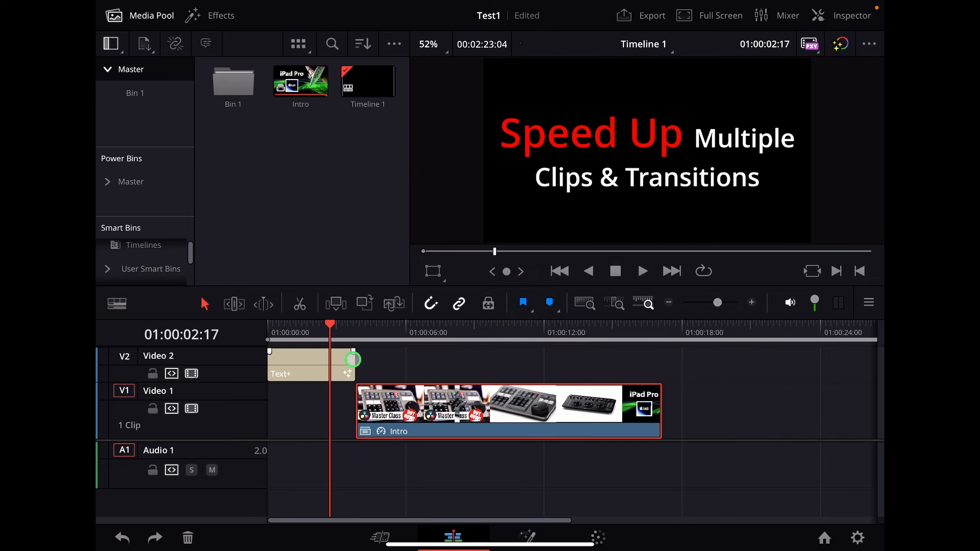
left_click(395, 330)
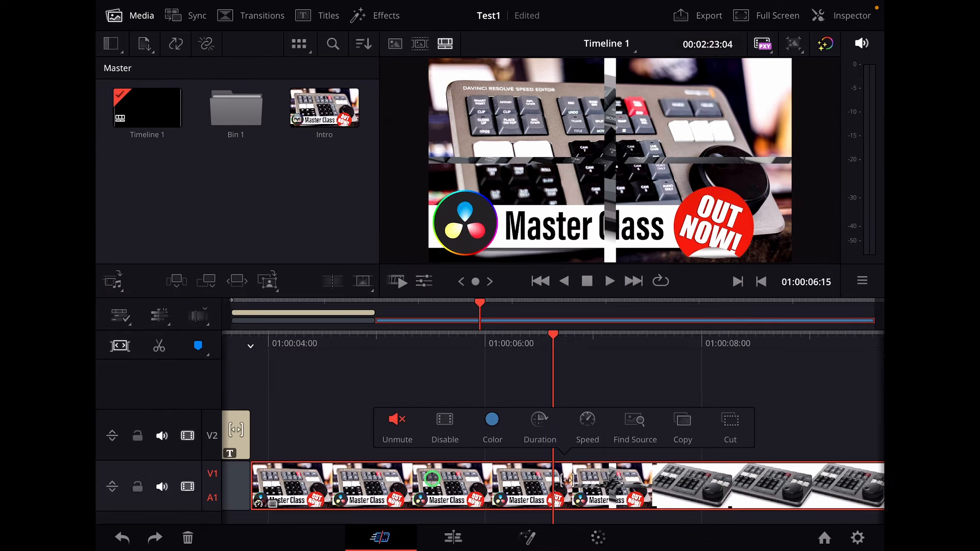
- On the cut page, view the Intro clip's speed of 1.50 and 13:08 duration
left_click(588, 420)
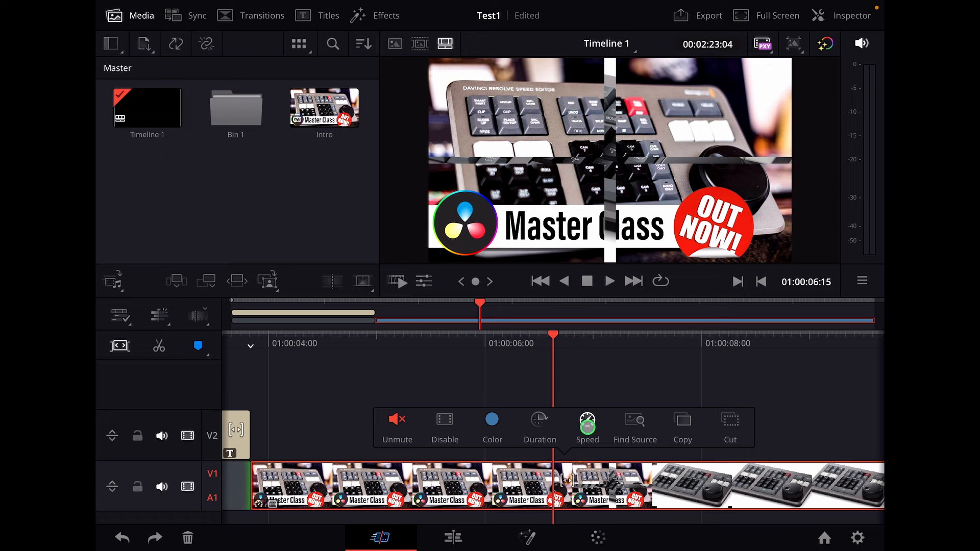
left_click(588, 428)
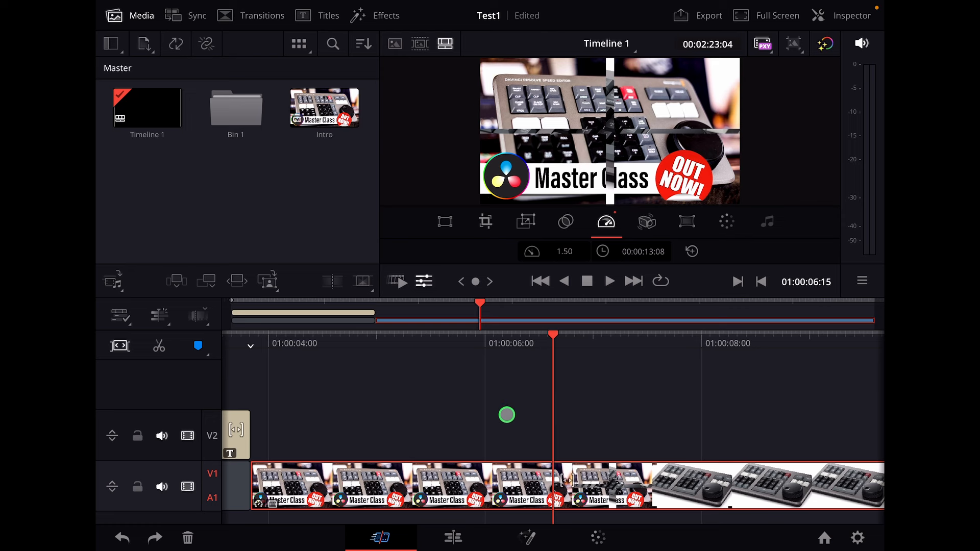
left_click(446, 545)
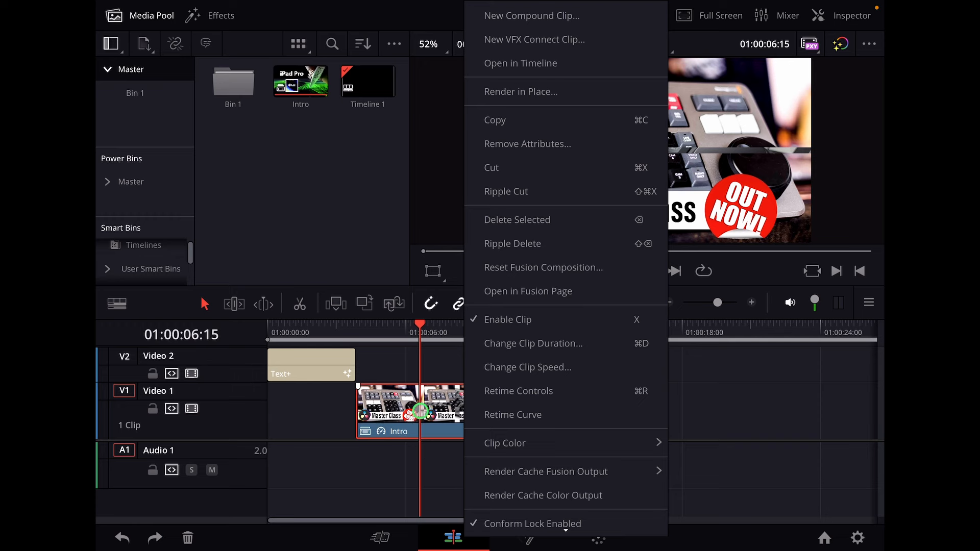
mouse_move(512, 63)
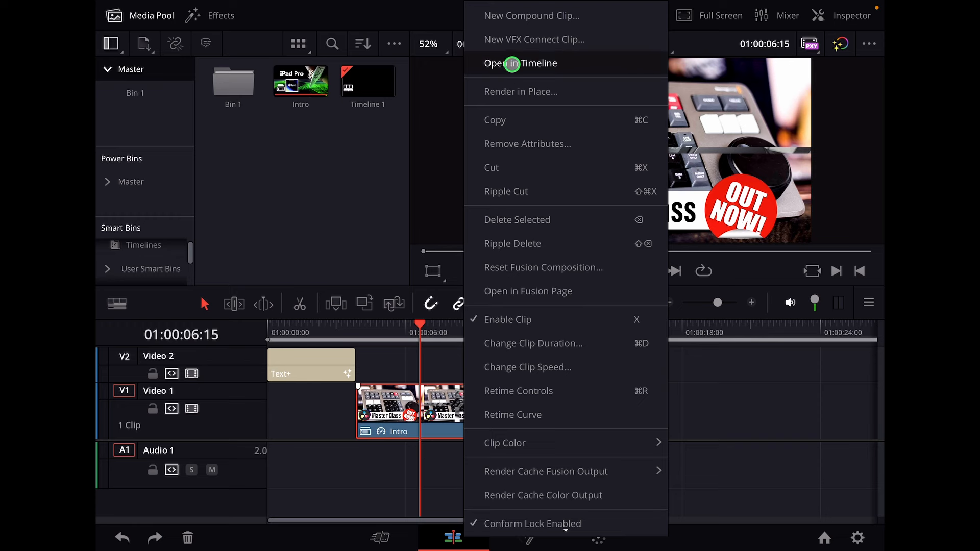
- Open Intro in its own timeline to reveal its four nested clips, then return to Timeline 1
left_click(511, 64)
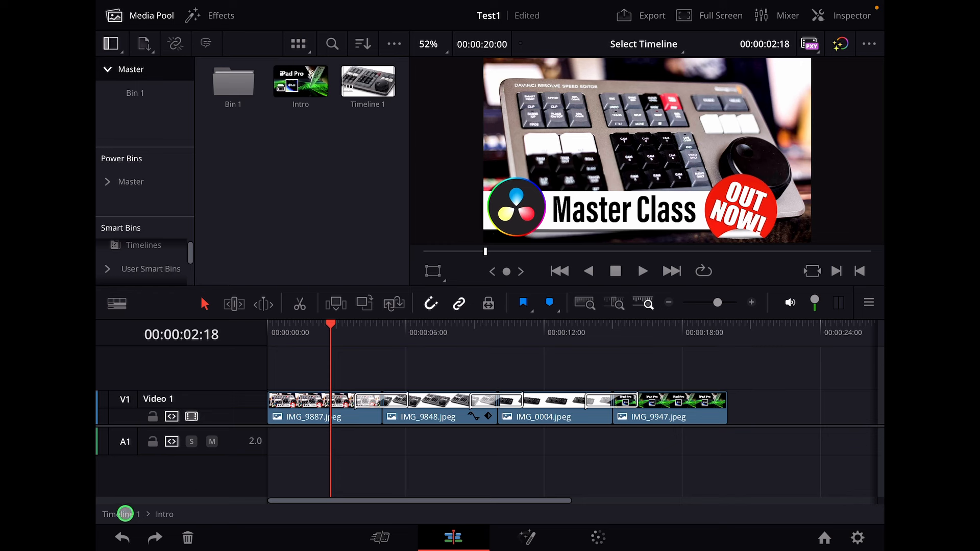
left_click(369, 90)
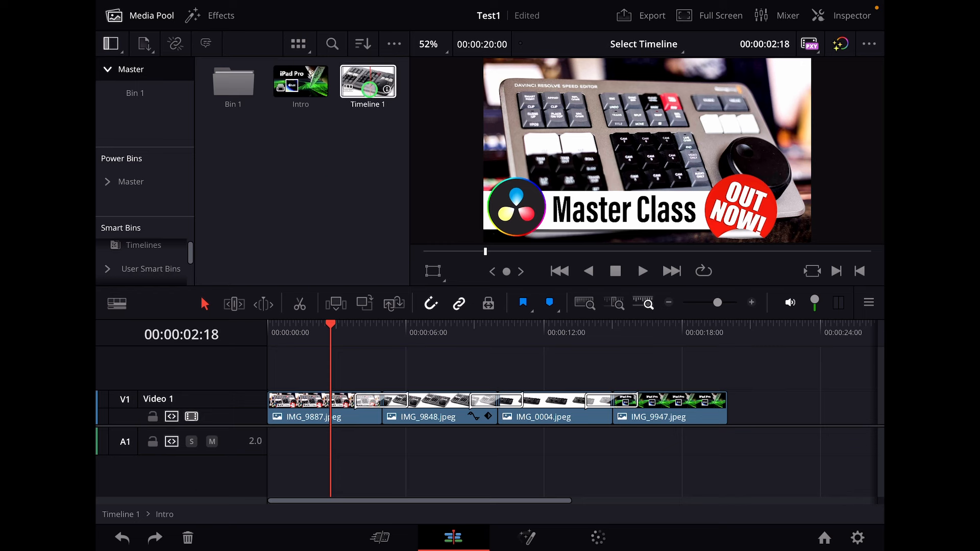